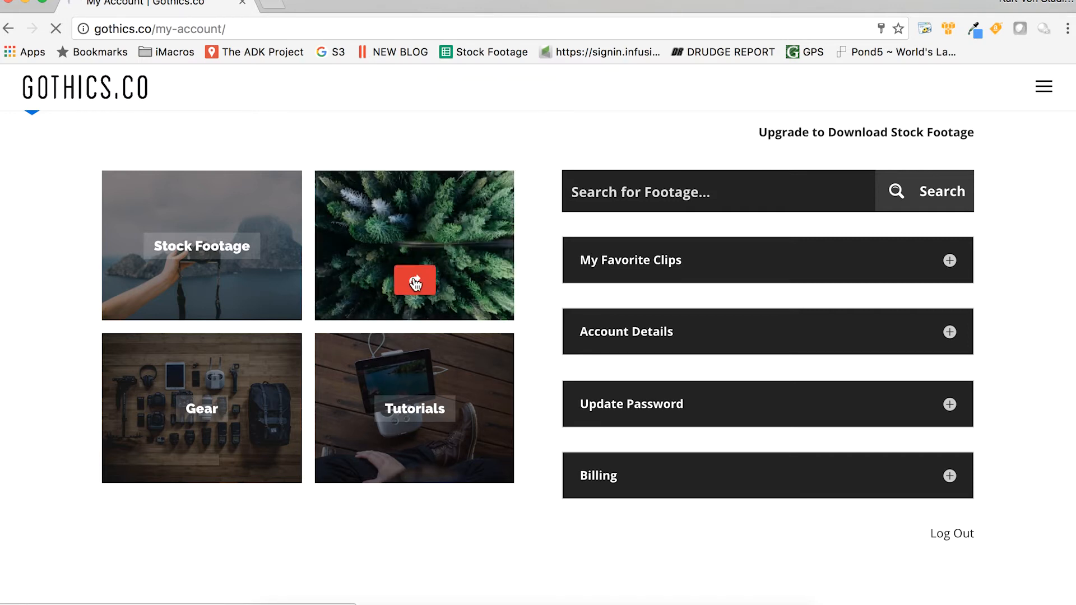
- Browse the Gothics.co LUTs collection and open the Orange Top Glow light-leak page
{"action": "left_click", "coordinate": [414, 280]}
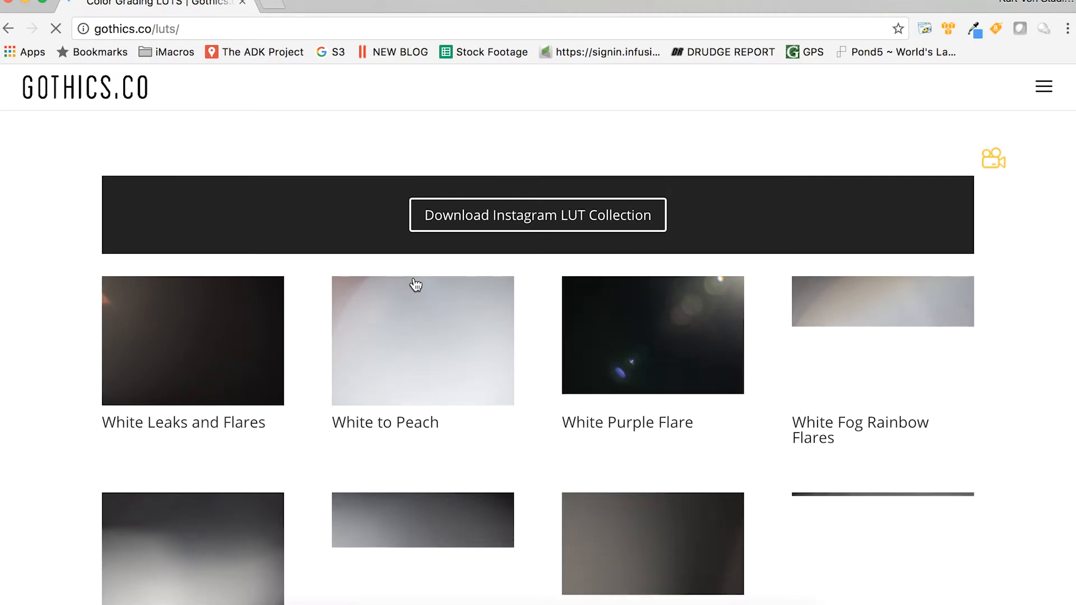
{"action": "scroll", "scroll_direction": "down", "scroll_amount": 3}
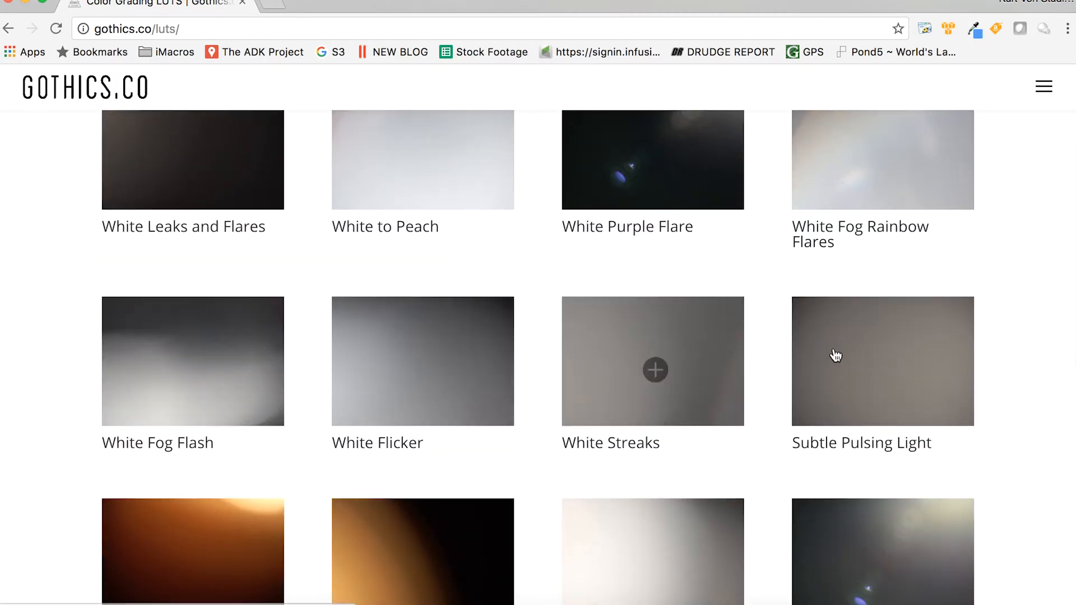
{"action": "scroll", "scroll_direction": "down", "scroll_amount": 3}
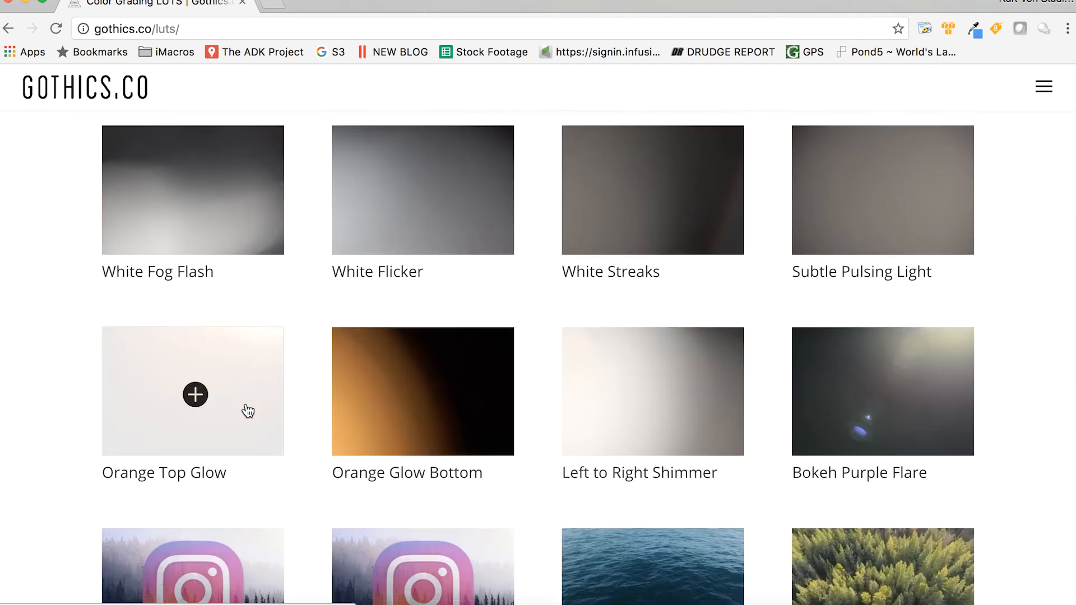
{"action": "mouse_move", "coordinate": [194, 400]}
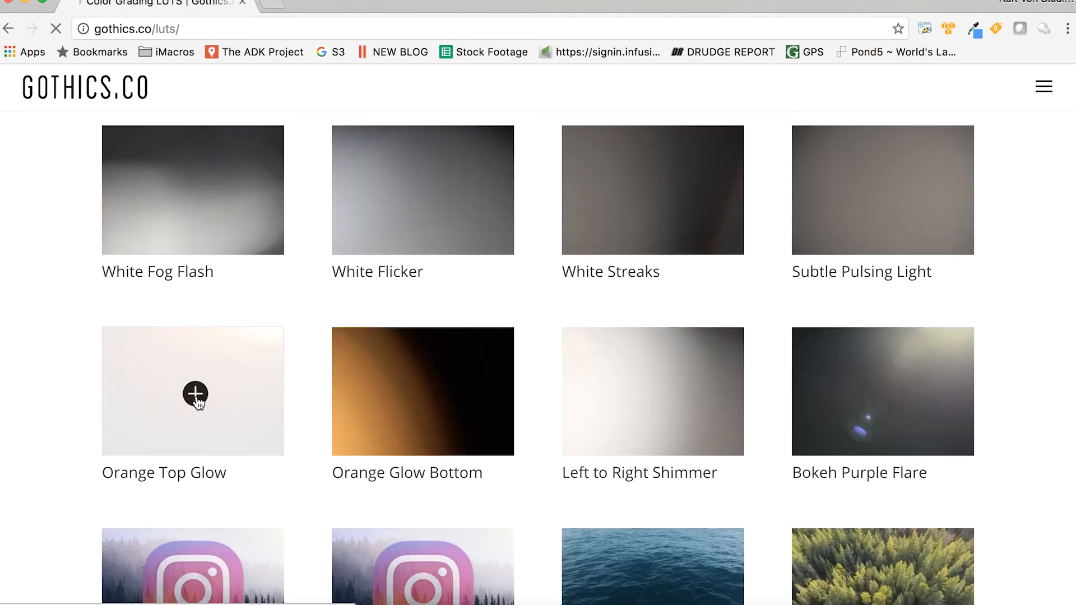
{"action": "left_click", "coordinate": [195, 395]}
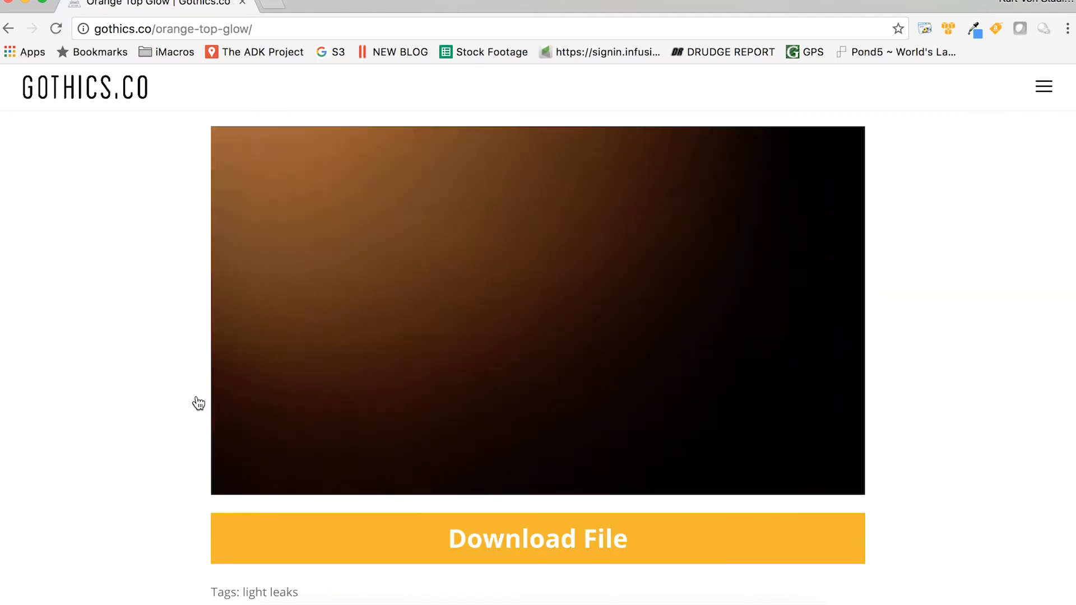
- Download the Orange Top Glow file from its preview page
{"action": "left_click", "coordinate": [538, 311]}
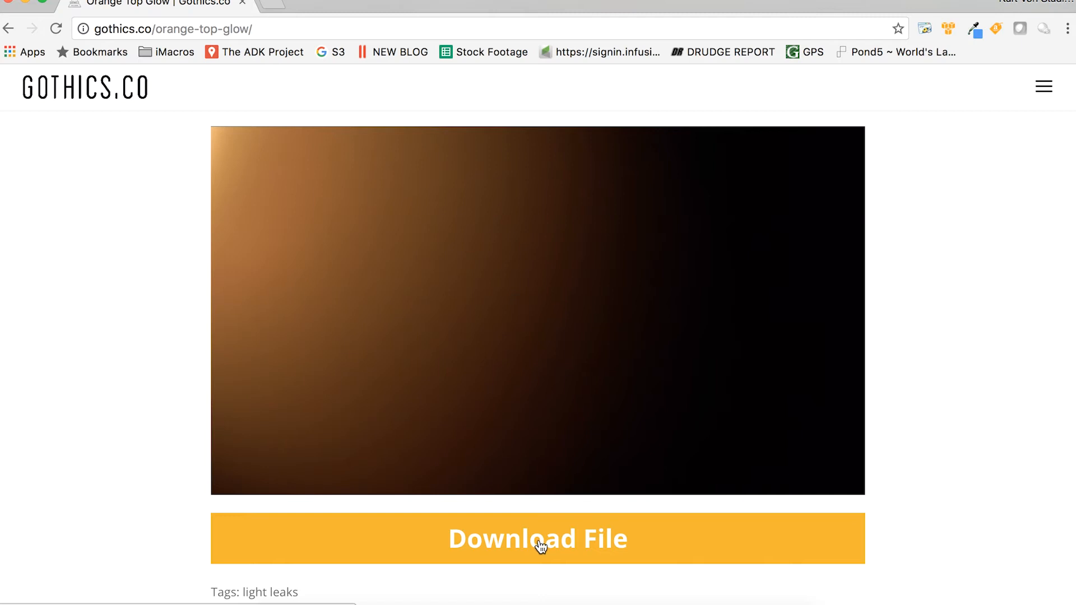
{"action": "left_click", "coordinate": [537, 538]}
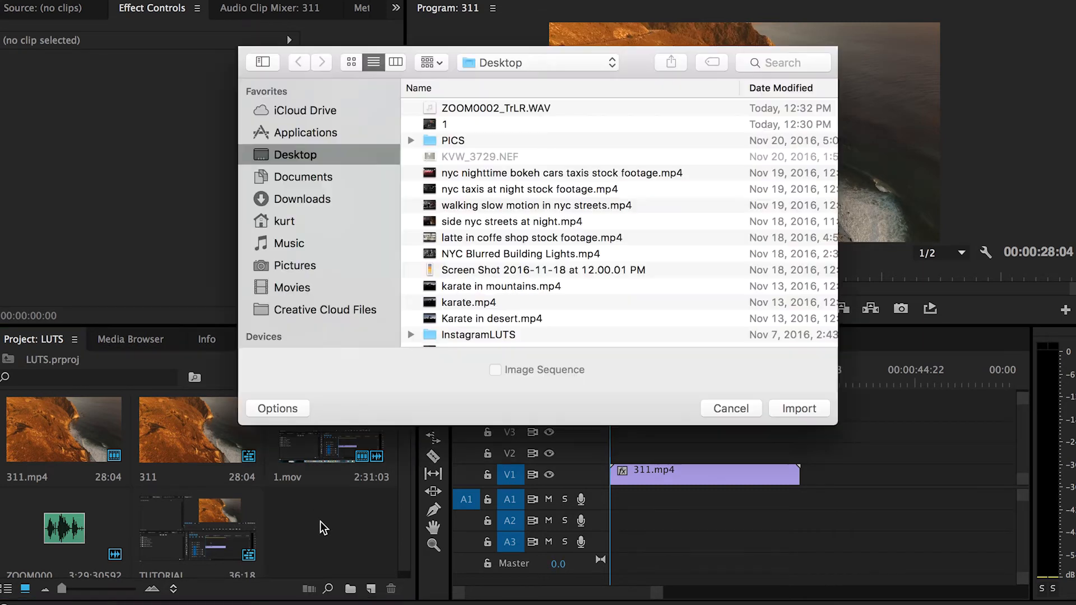
{"action": "mouse_move", "coordinate": [477, 45]}
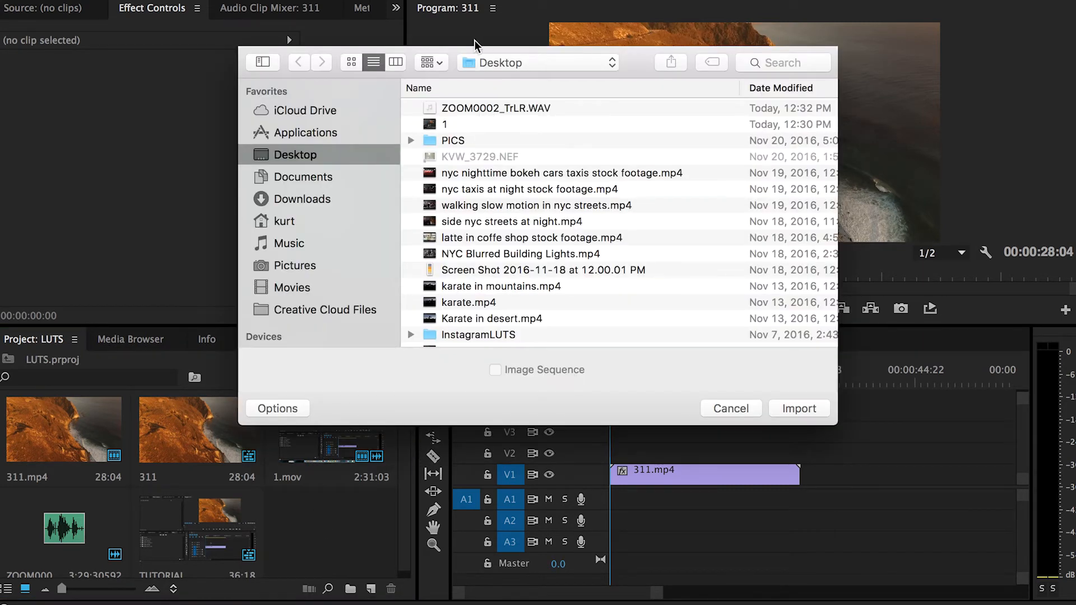
- Import orangetopglow.mp4 from the Downloads folder into the LUTS project
{"action": "left_click", "coordinate": [303, 198]}
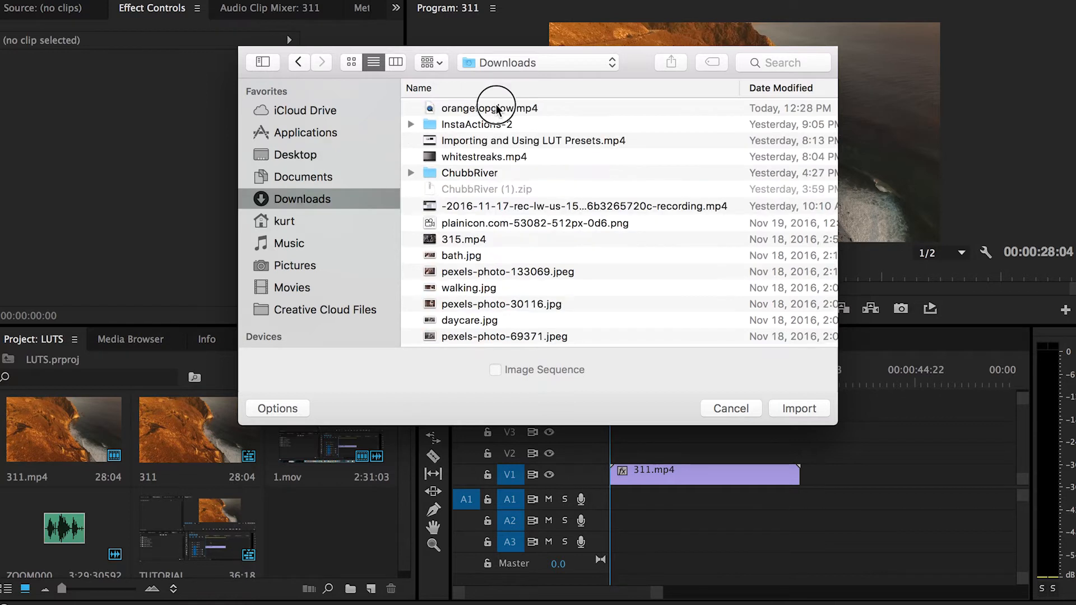
{"action": "left_click", "coordinate": [799, 408]}
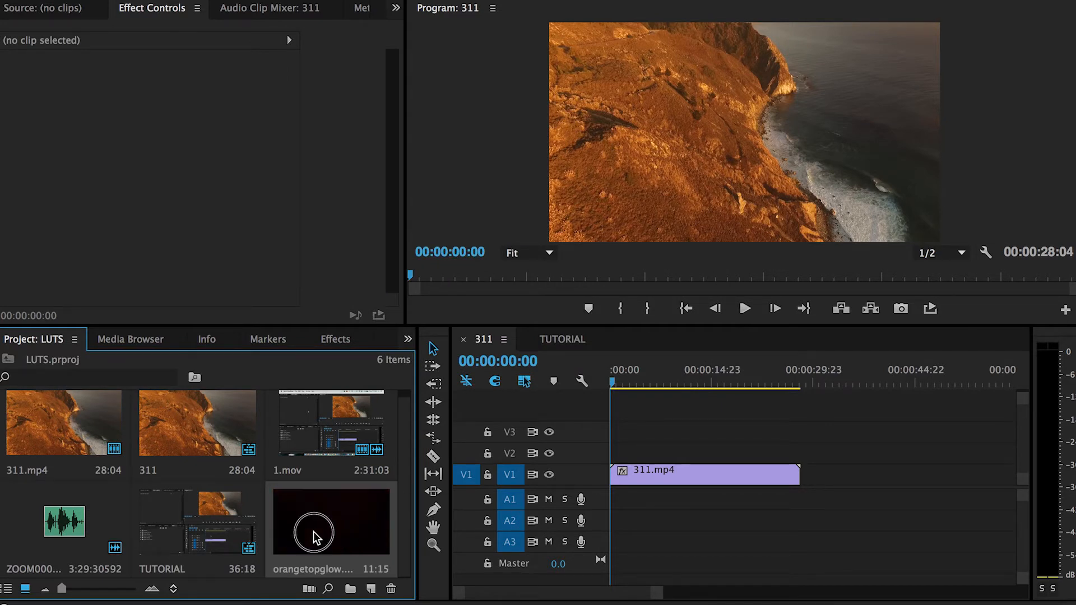
- Place orangetopglow.mp4 on V2 at 00:00 and select it for Effect Controls
{"action": "left_click_drag", "start_coordinate": [330, 522], "coordinate": [650, 453]}
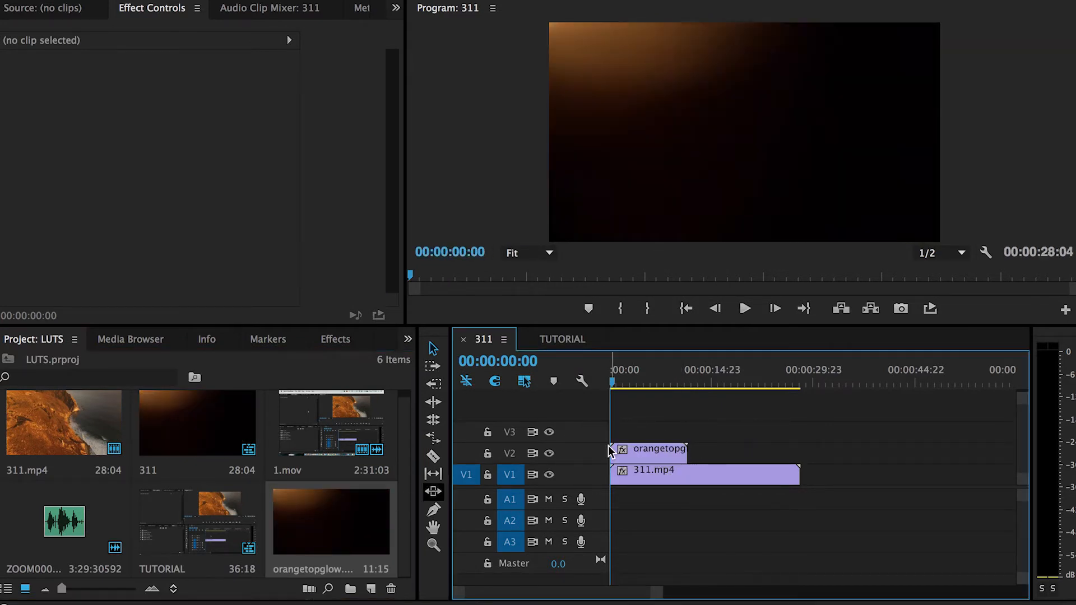
{"action": "left_click", "coordinate": [652, 448]}
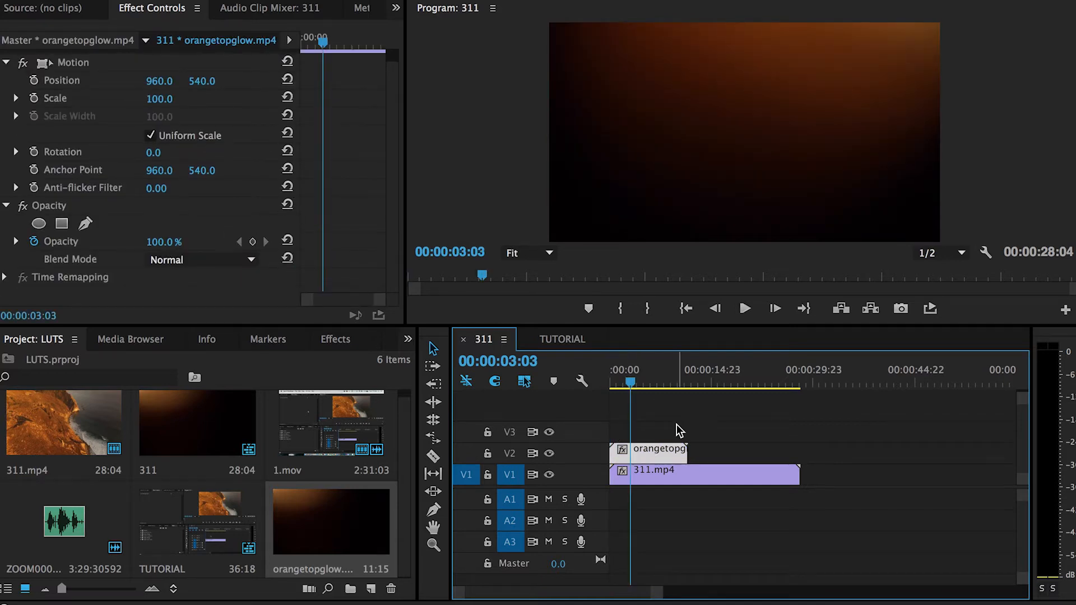
{"action": "mouse_move", "coordinate": [653, 452]}
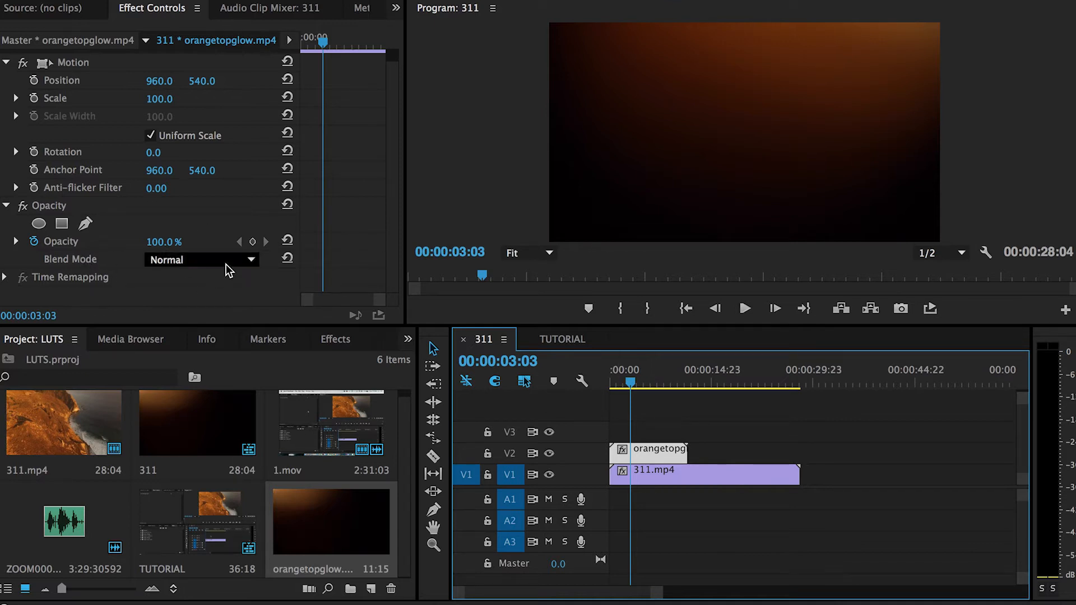
- Try the Screen, Color Dodge and Lighter Color blend modes on the glow clip
{"action": "left_click", "coordinate": [202, 259]}
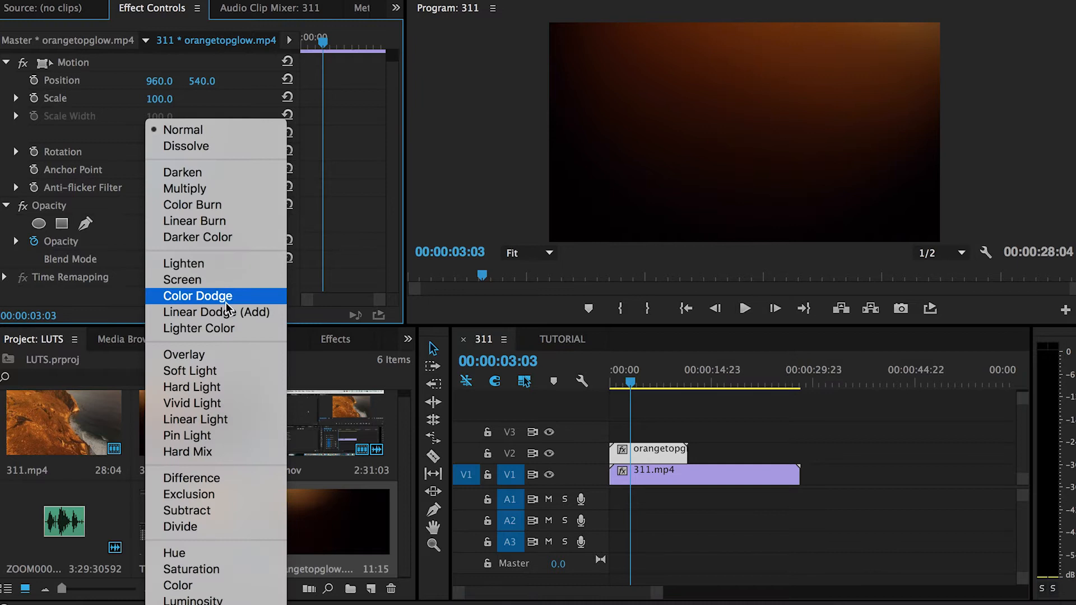
{"action": "mouse_move", "coordinate": [234, 282]}
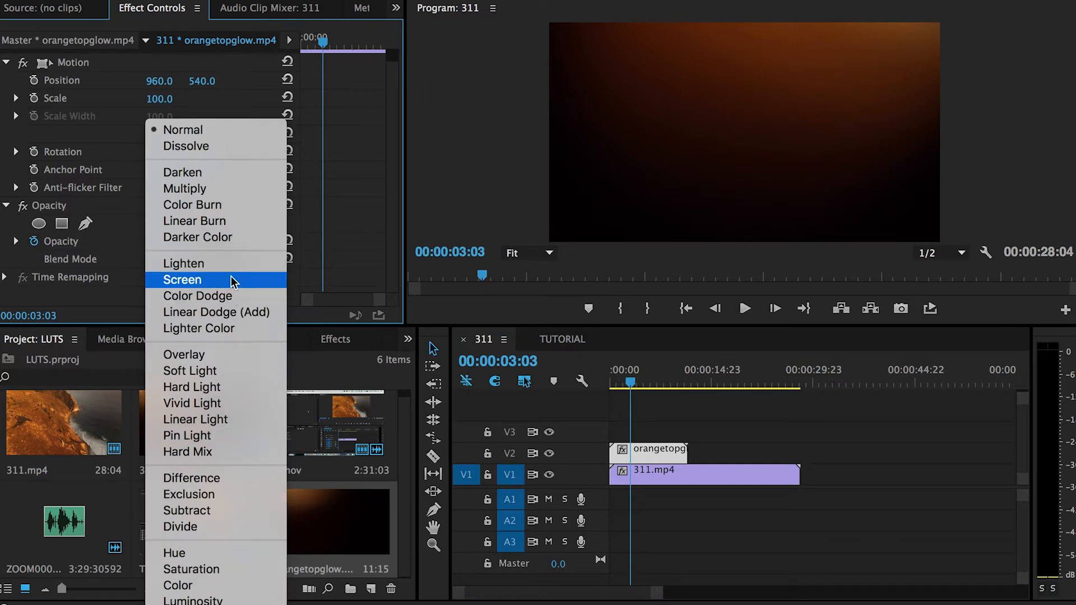
{"action": "left_click", "coordinate": [182, 280]}
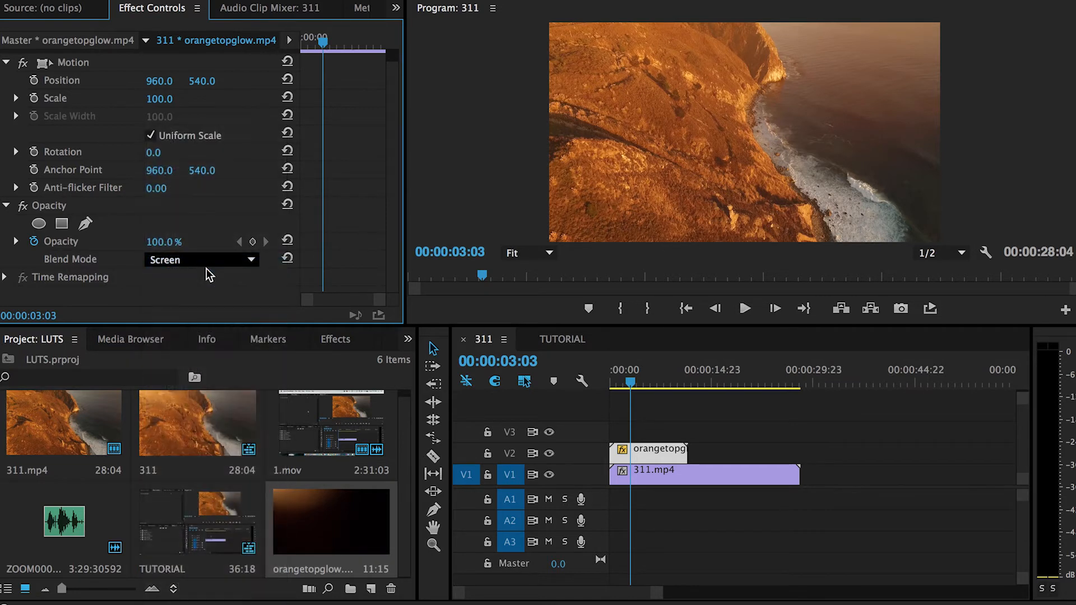
{"action": "left_click", "coordinate": [199, 260]}
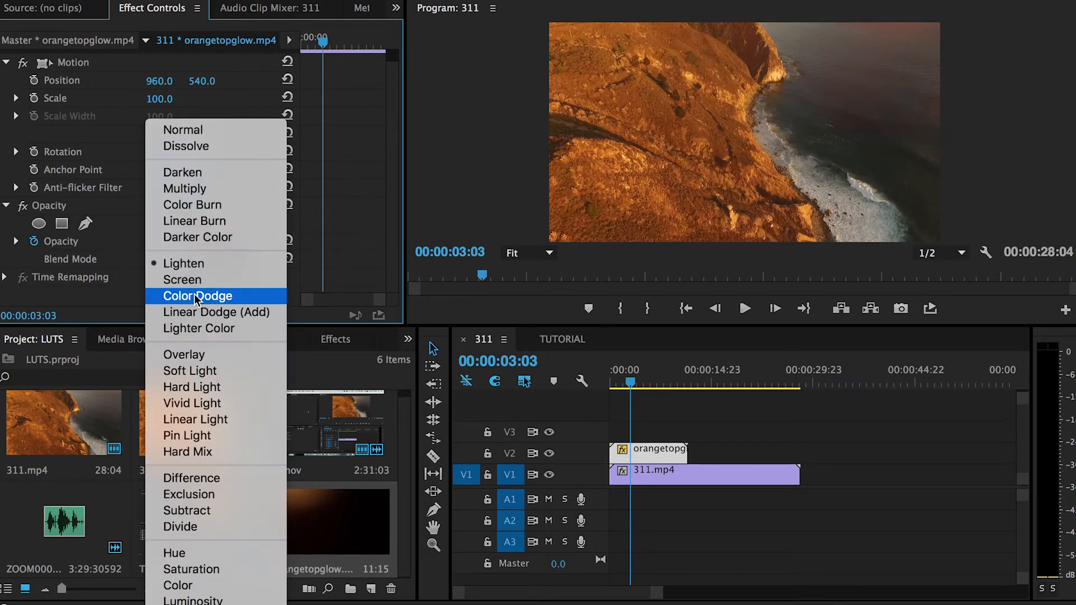
{"action": "left_click", "coordinate": [196, 296]}
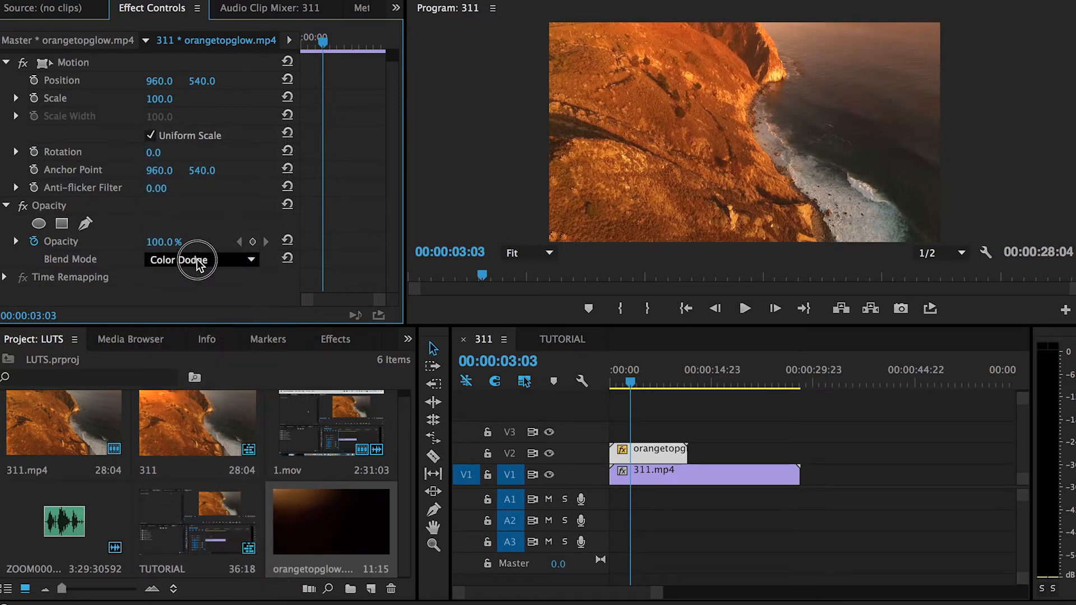
{"action": "left_click", "coordinate": [199, 259]}
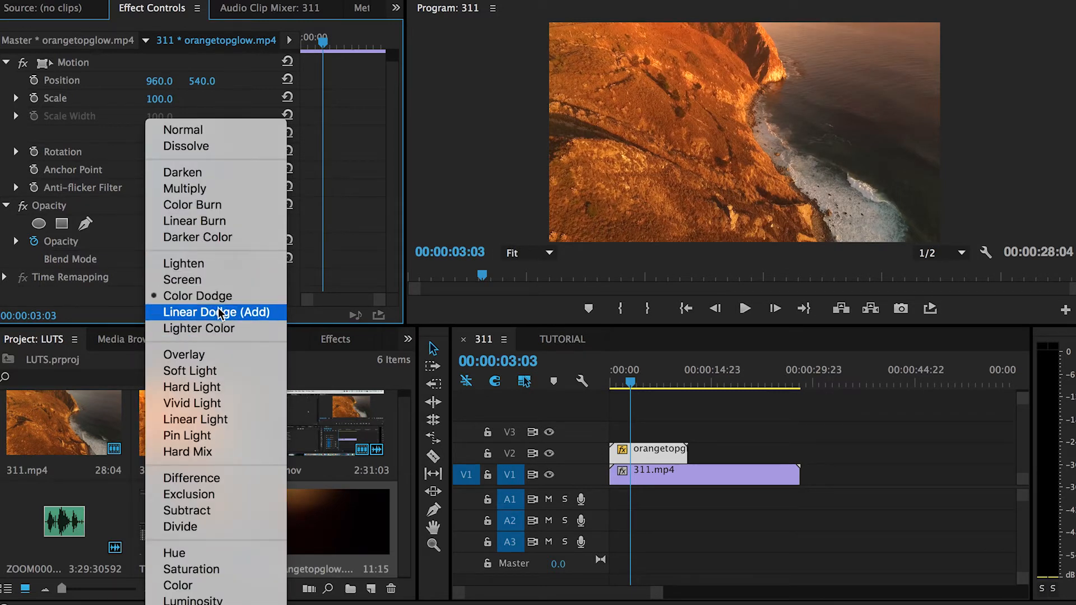
{"action": "mouse_move", "coordinate": [184, 264]}
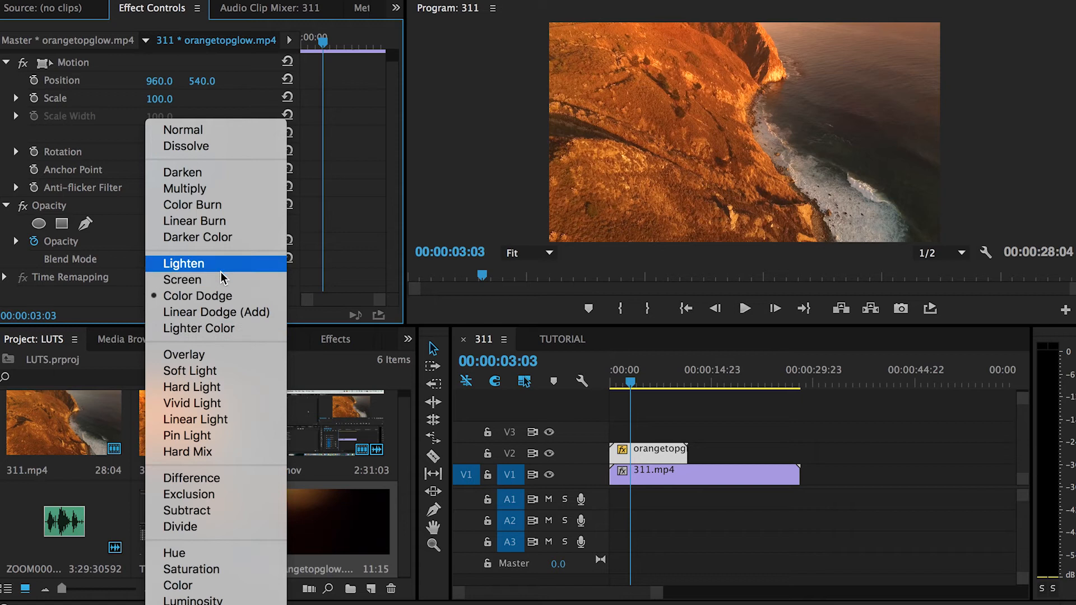
{"action": "mouse_move", "coordinate": [217, 327]}
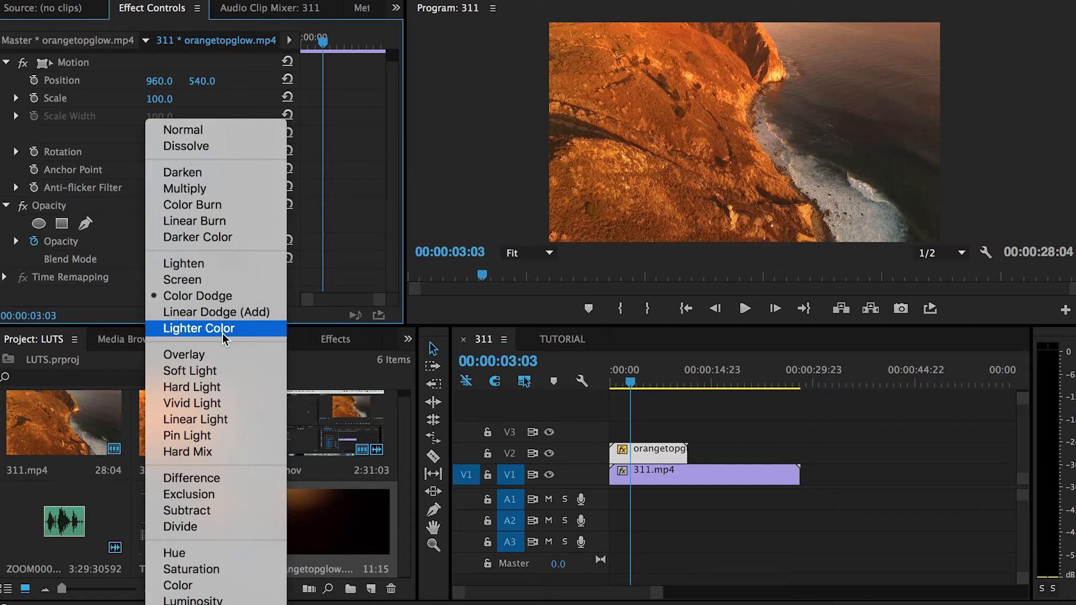
{"action": "left_click", "coordinate": [199, 327]}
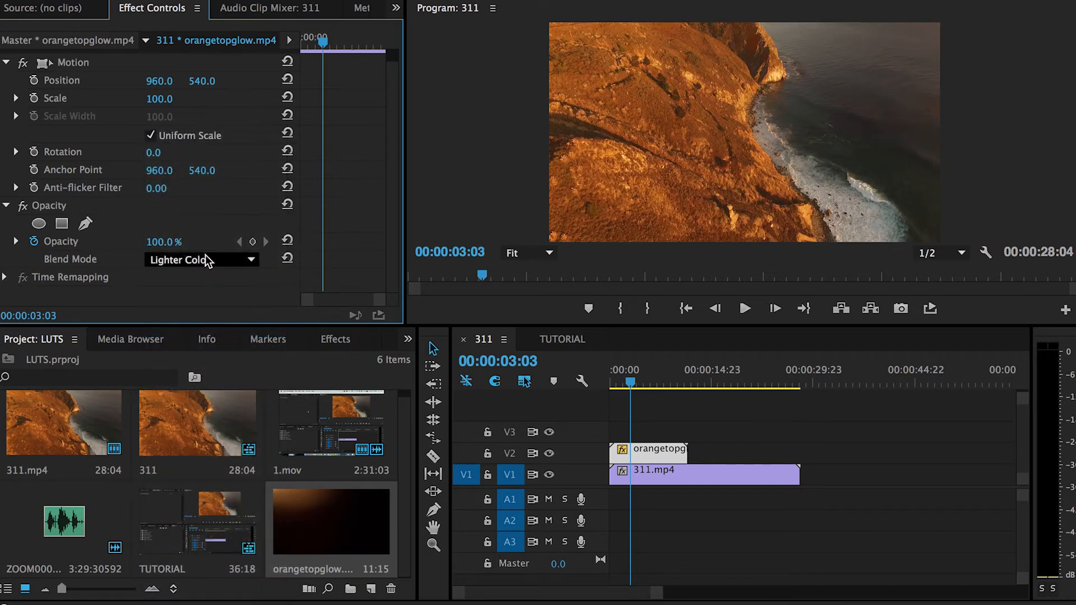
{"action": "left_click", "coordinate": [199, 260]}
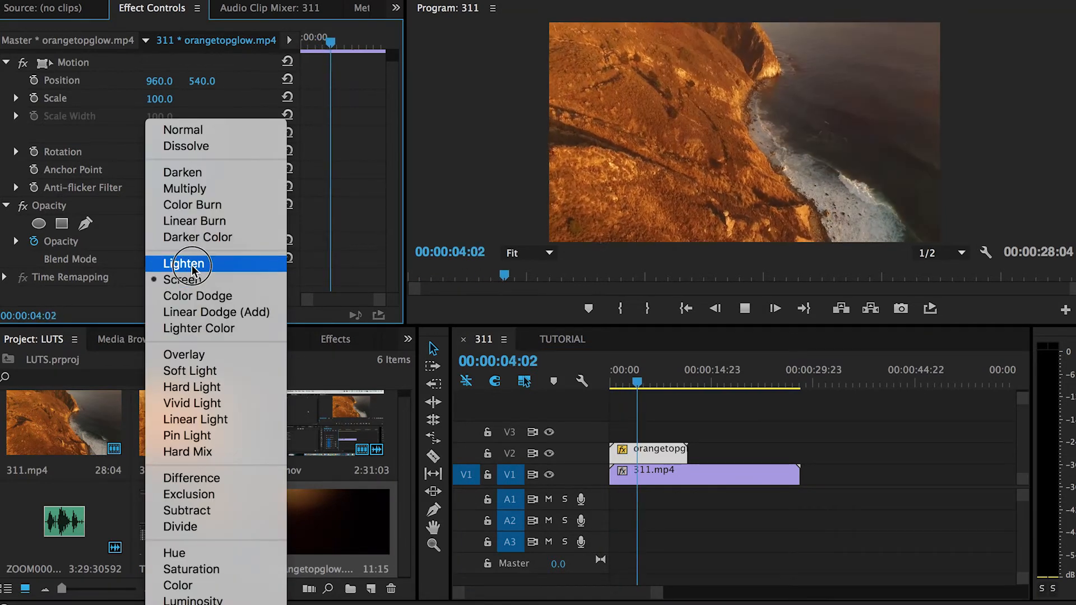
- Compare Lighten and Linear Dodge (Add), settle on Screen, and preview from the start
{"action": "left_click", "coordinate": [184, 264]}
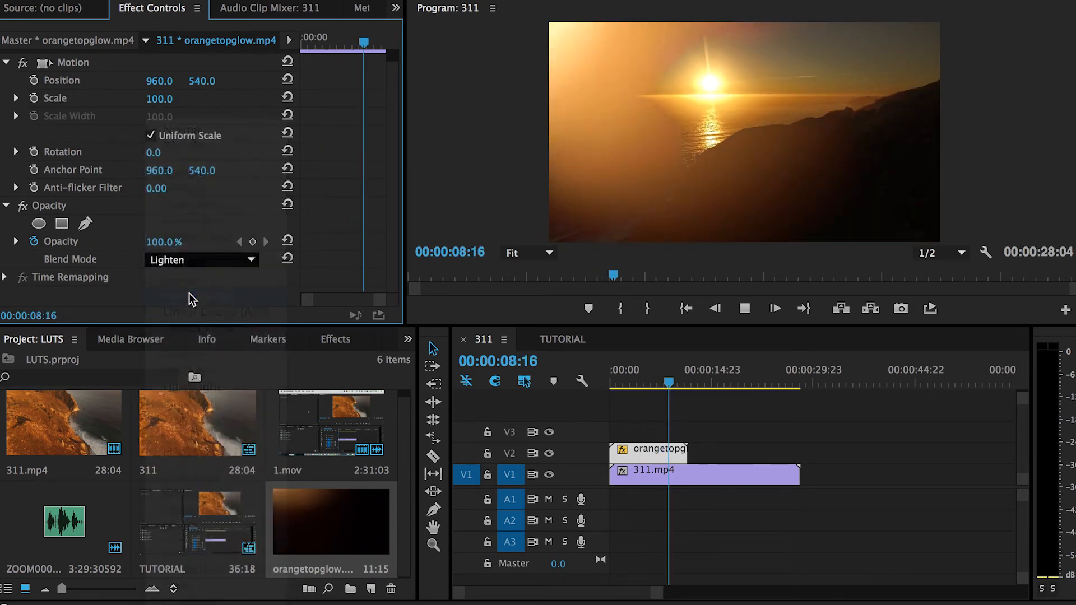
{"action": "left_click", "coordinate": [201, 260]}
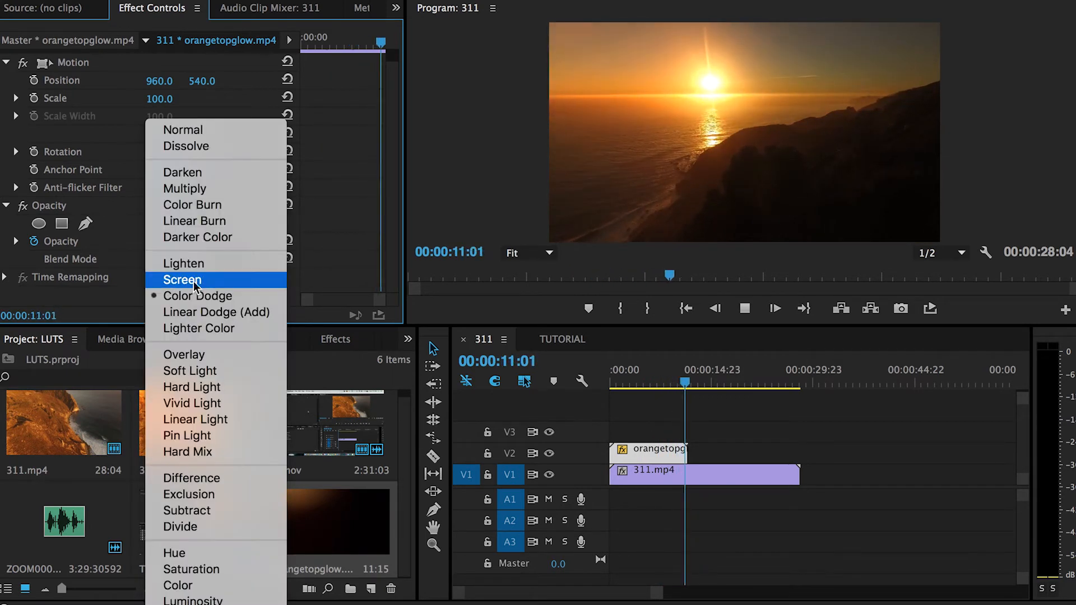
{"action": "left_click", "coordinate": [217, 311]}
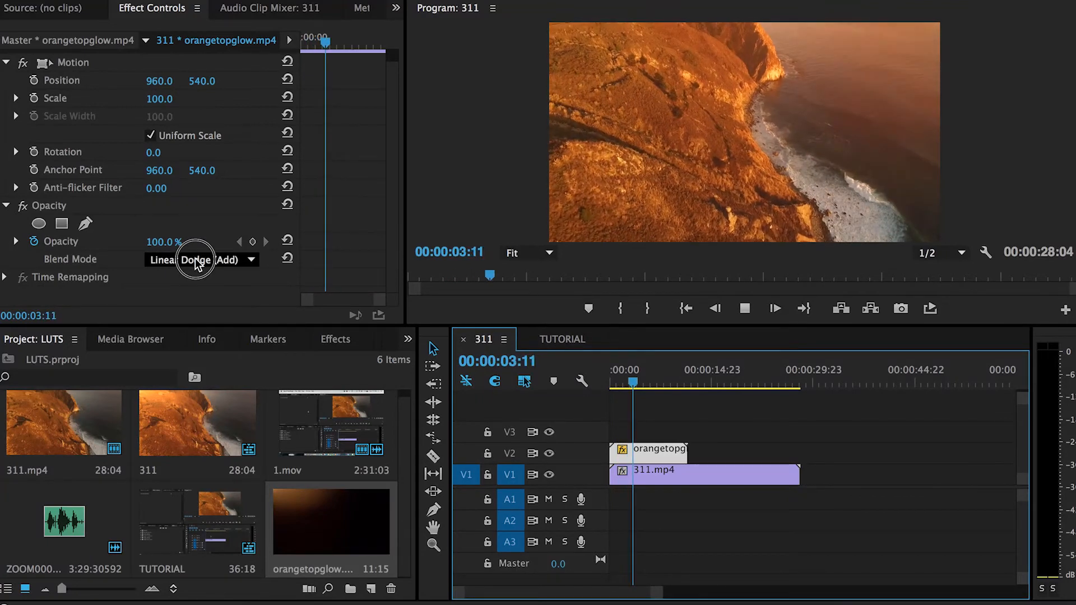
{"action": "left_click", "coordinate": [201, 260]}
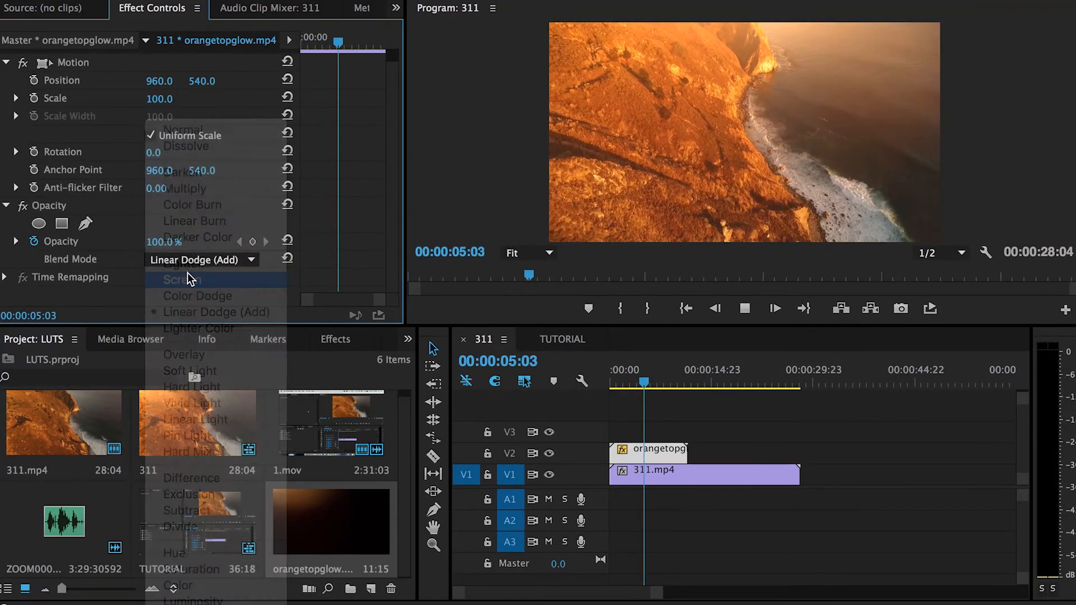
{"action": "left_click", "coordinate": [181, 280]}
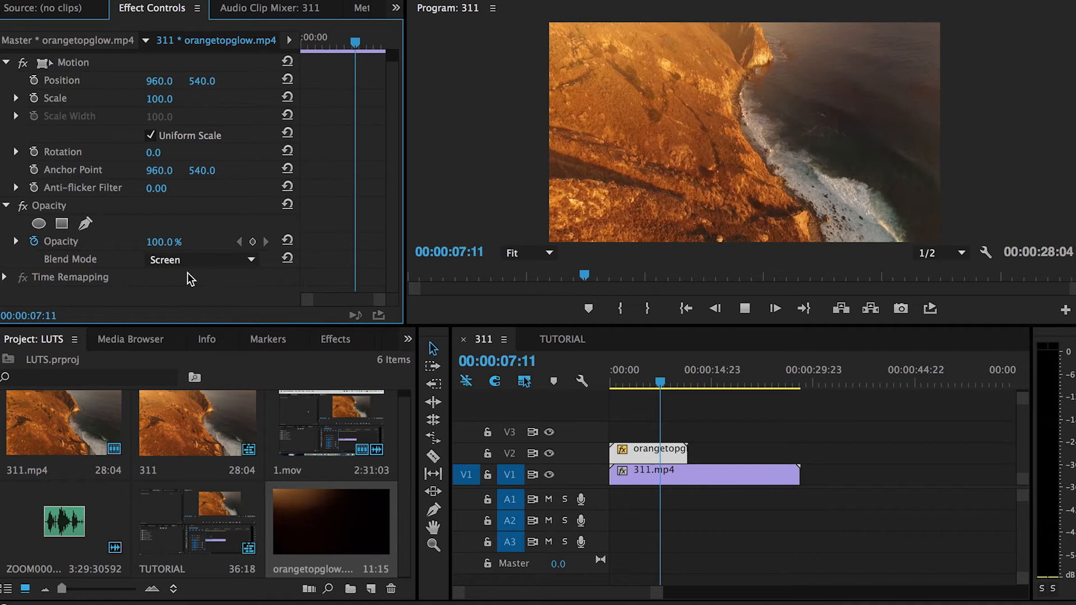
{"action": "left_click", "coordinate": [655, 381]}
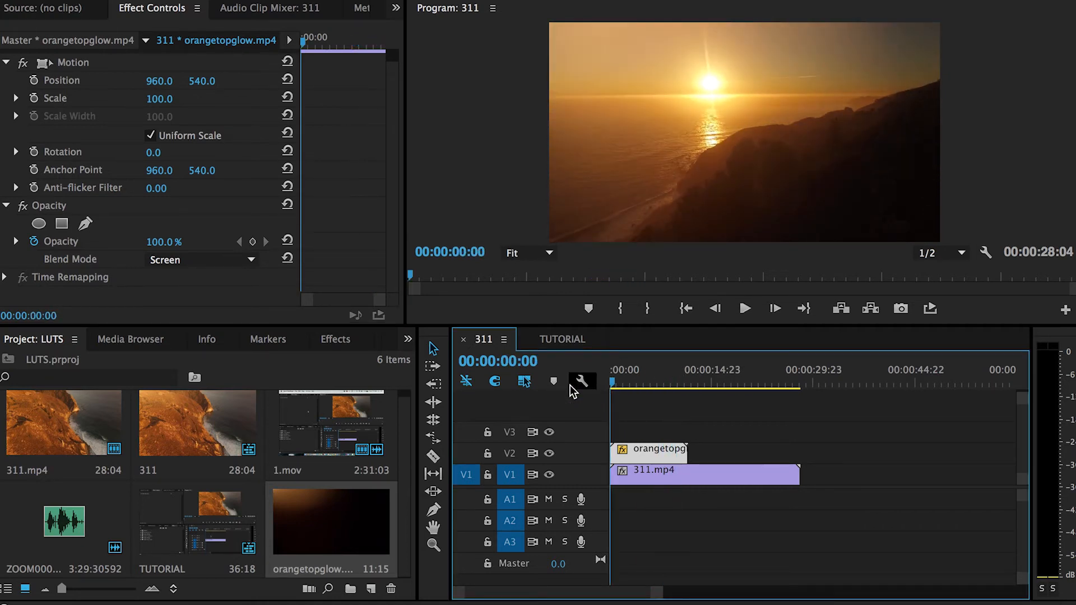
{"action": "left_click", "coordinate": [746, 308]}
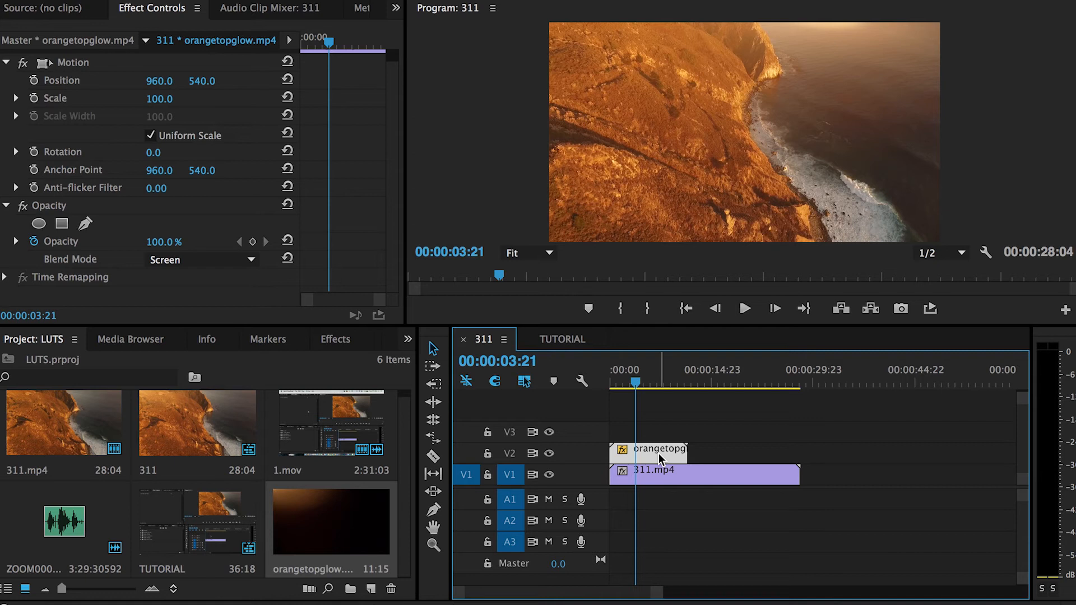
- Set the orangetopglow clip's speed to 50% and replay the sequence from the start
{"action": "right_click", "coordinate": [645, 471]}
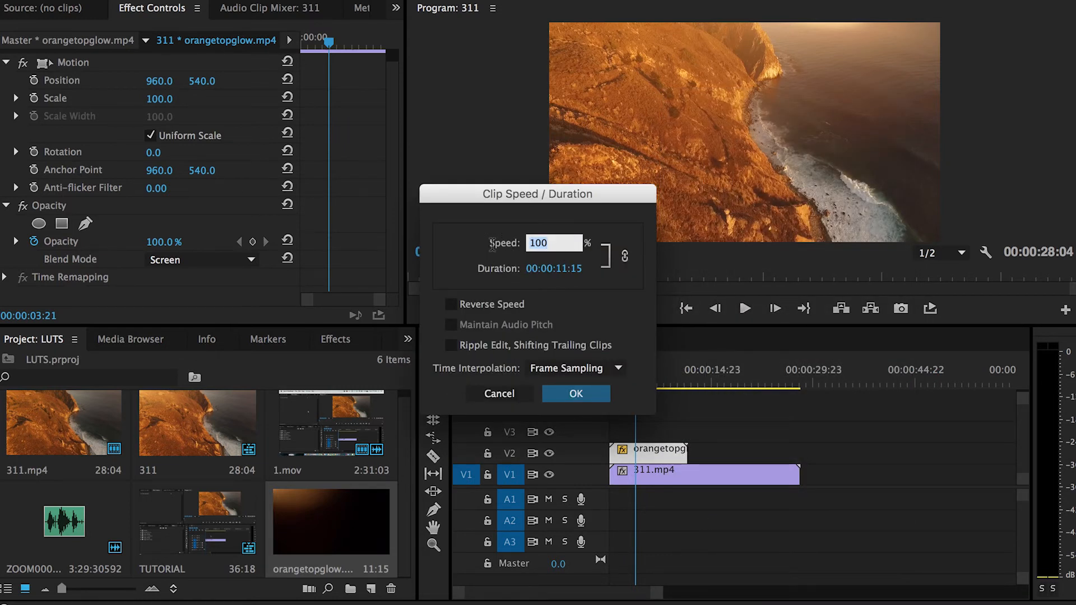
{"action": "left_click", "coordinate": [575, 393]}
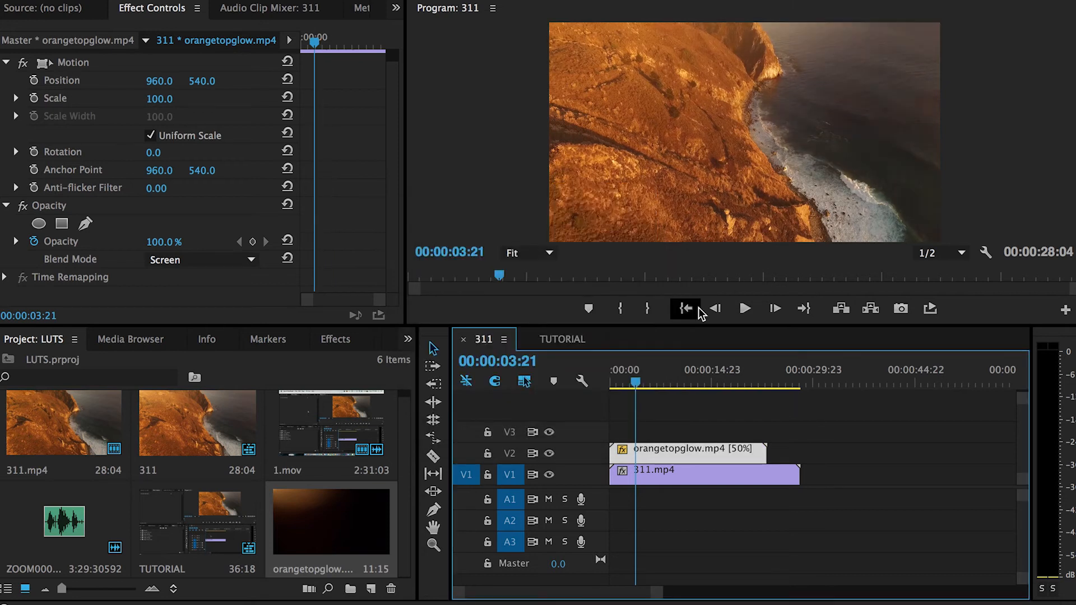
{"action": "left_click", "coordinate": [682, 308]}
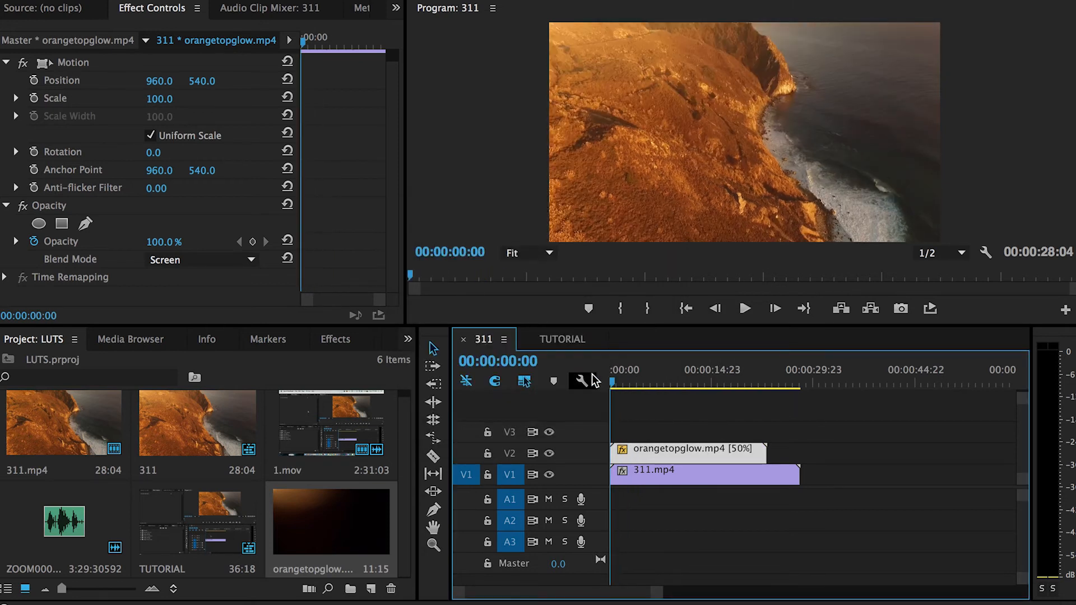
{"action": "left_click", "coordinate": [744, 308]}
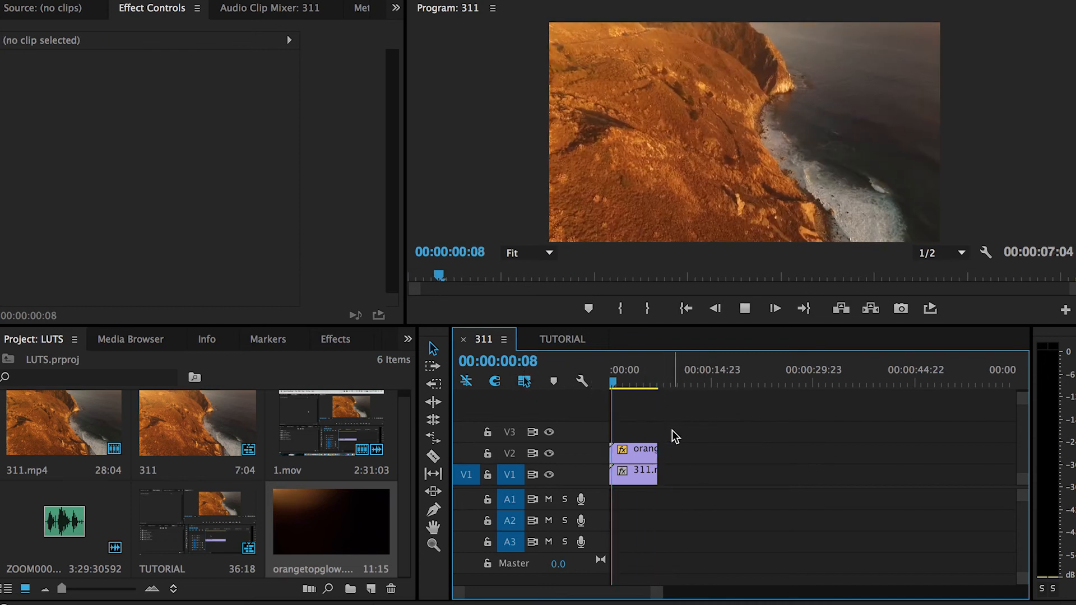
- Select the trimmed glow clip to show its Screen-blend settings
{"action": "left_click", "coordinate": [638, 453]}
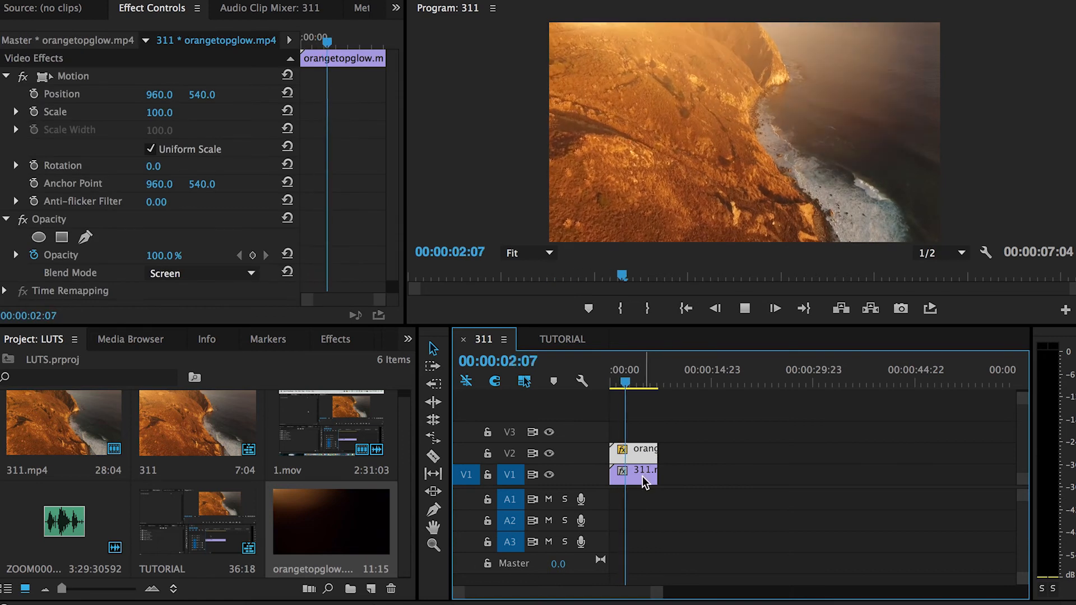